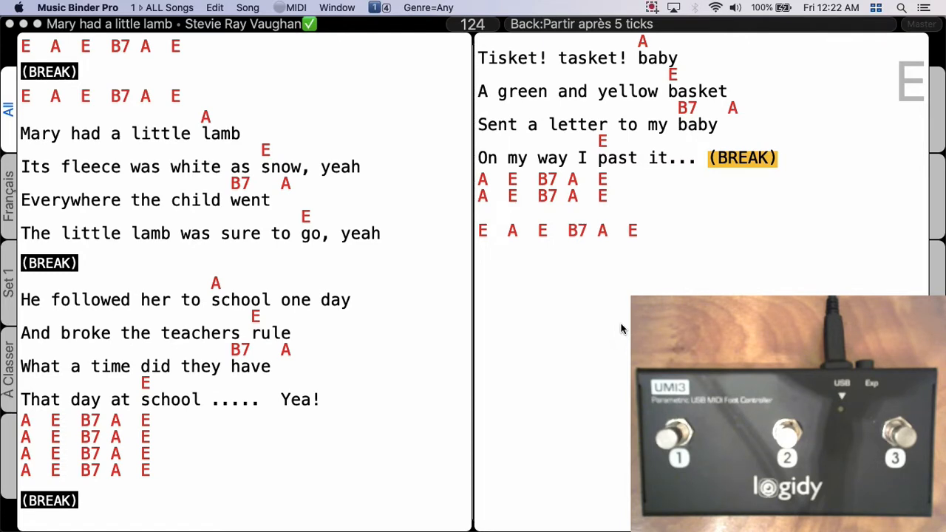
# Review the Logidy UMI3 page in Safari, then return to Music Binder Pro's MIDI menu.
pyautogui.press('cmd+tab')
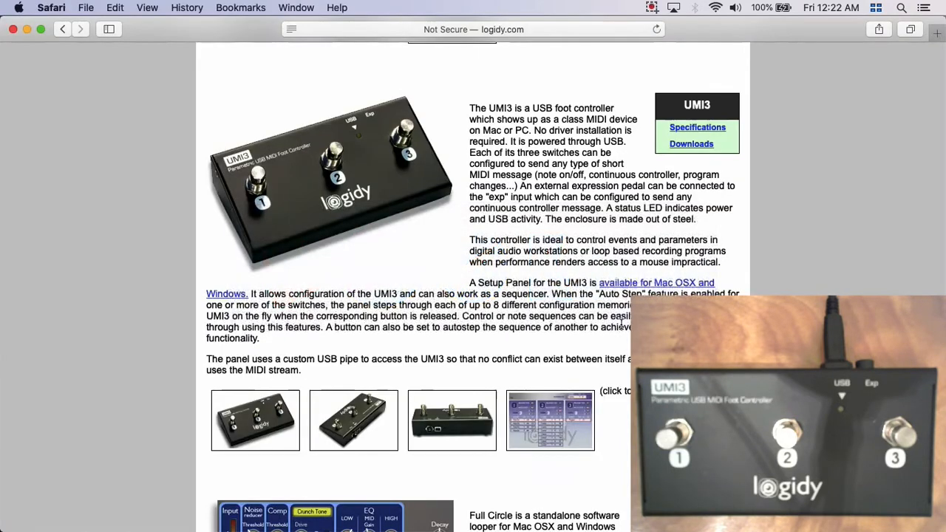
pyautogui.moveTo(503, 80)
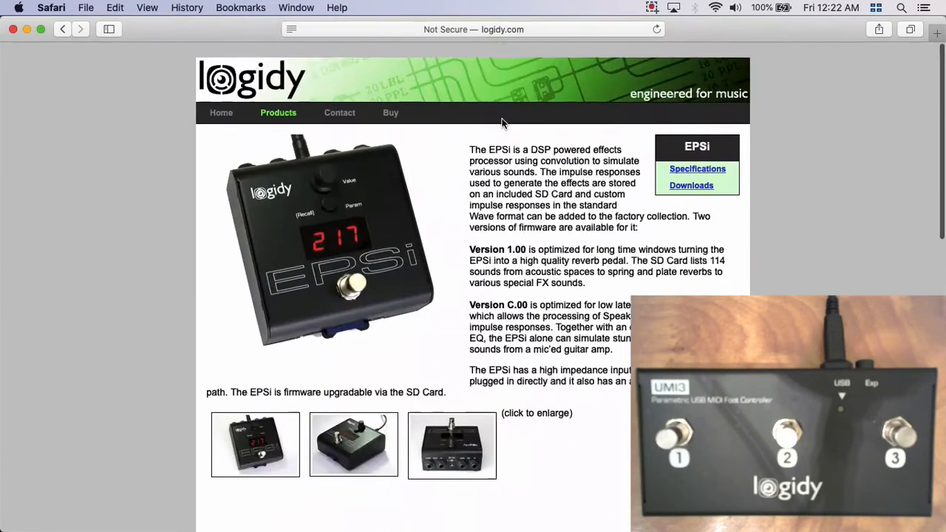
pyautogui.scroll(-3)
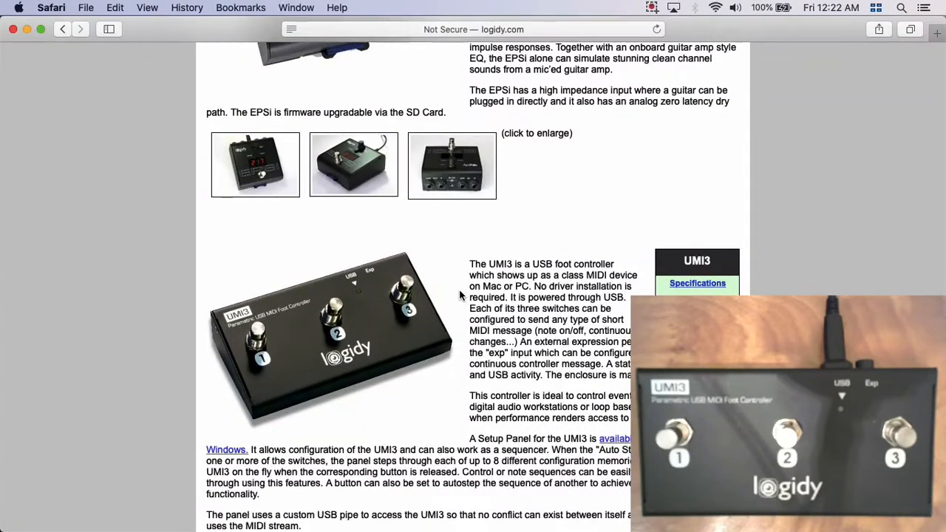
pyautogui.moveTo(425, 290)
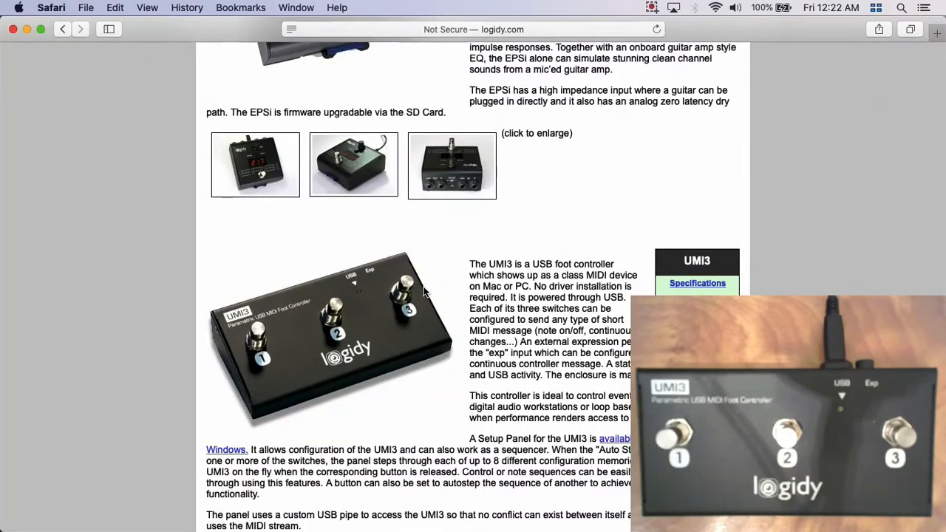
pyautogui.scroll(-3)
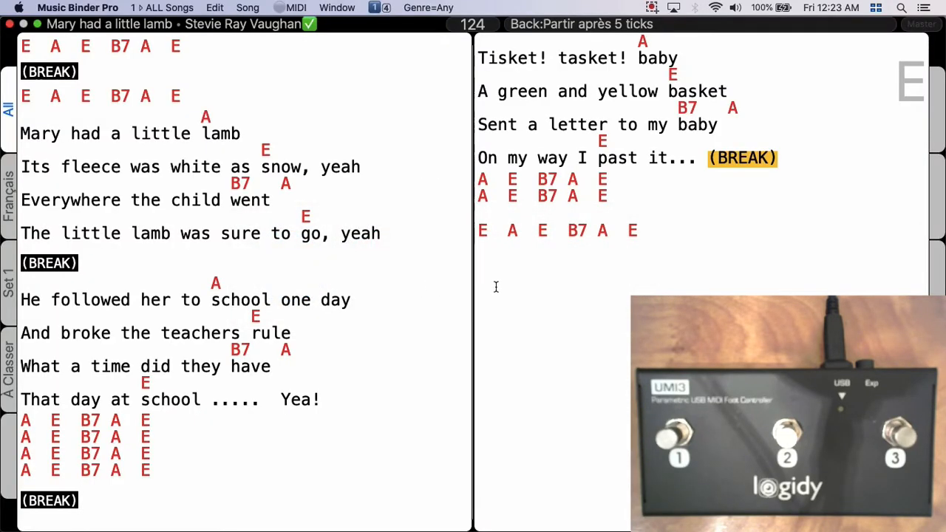
pyautogui.moveTo(314, 124)
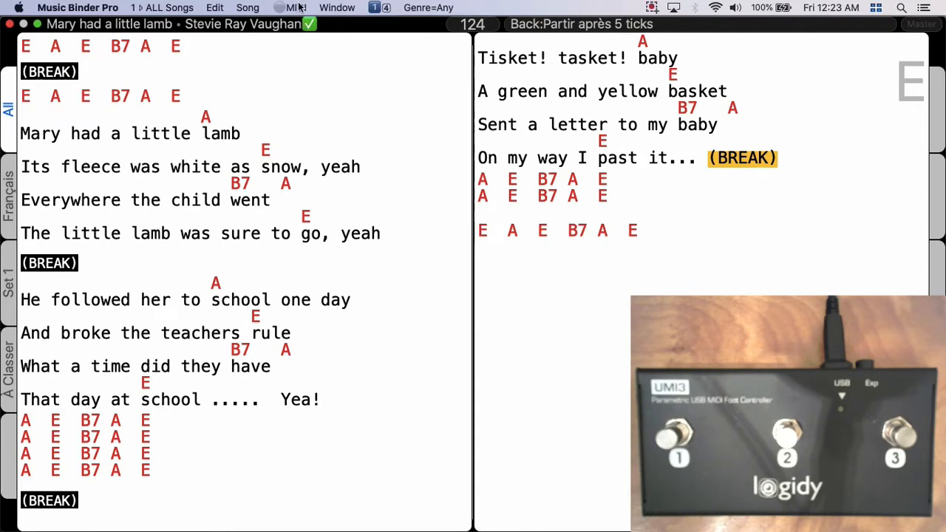
pyautogui.click(295, 8)
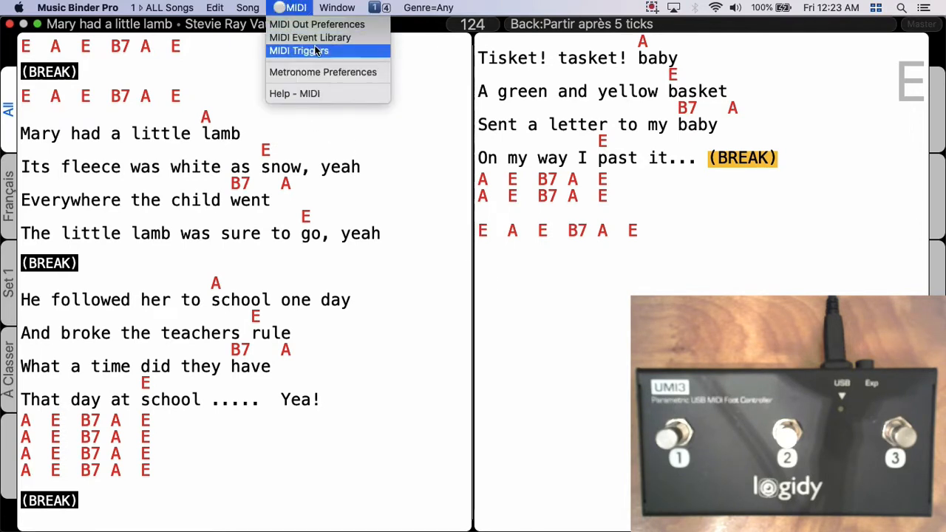
# Add a MIDI trigger row learning UMI3 Note On 64, channel 1, mapped to Next Page.
pyautogui.click(298, 51)
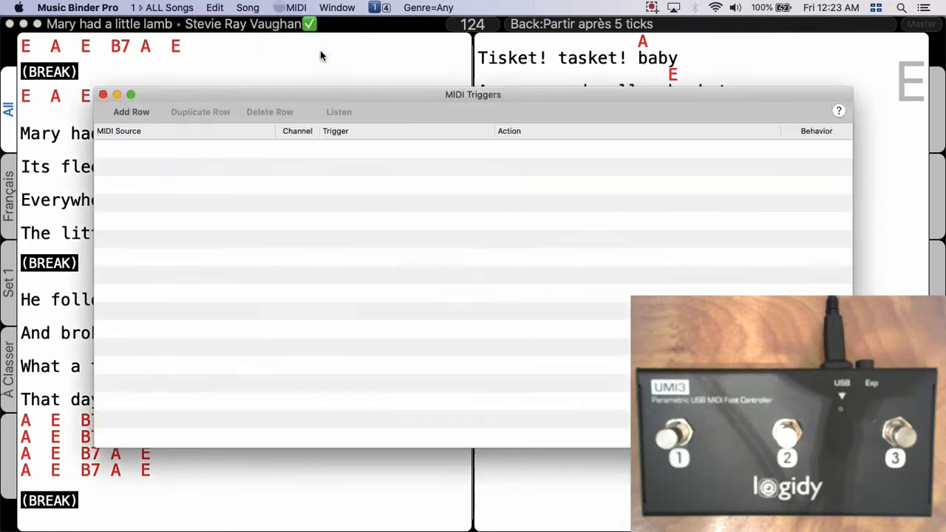
pyautogui.moveTo(127, 127)
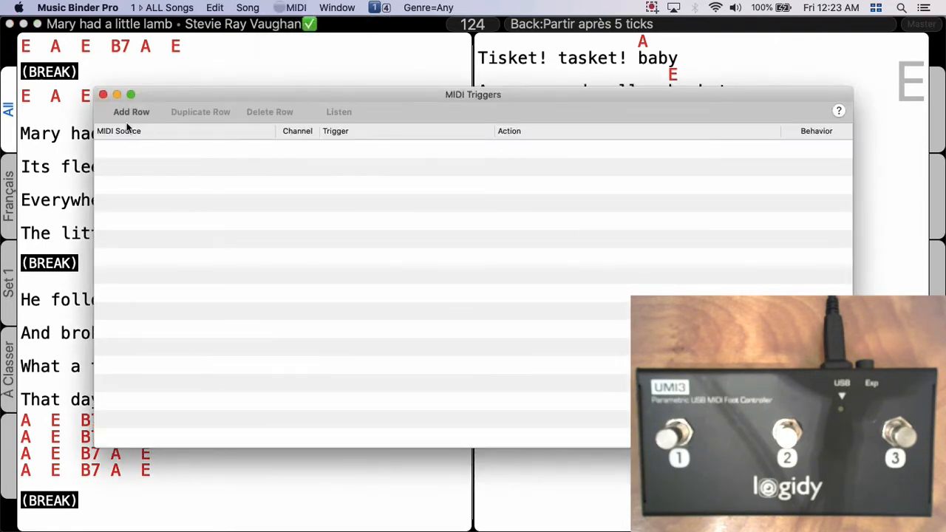
pyautogui.click(130, 112)
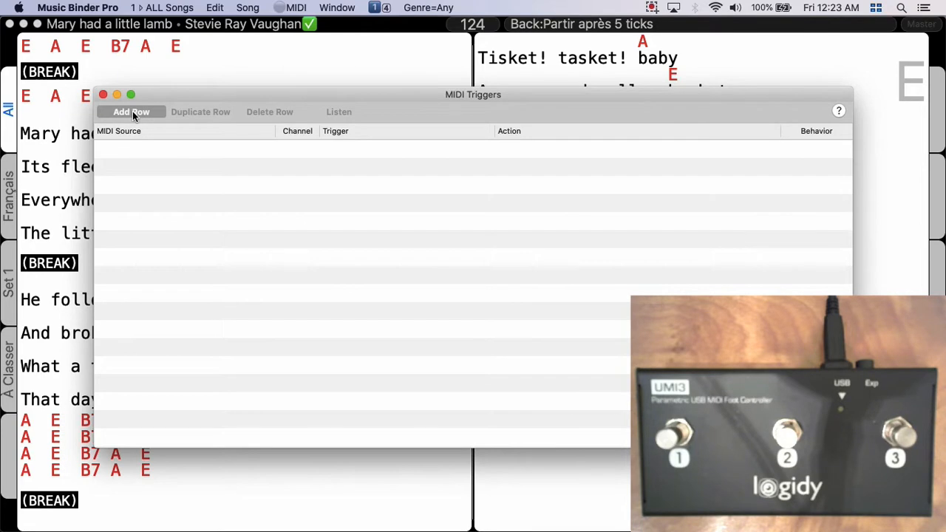
pyautogui.click(130, 112)
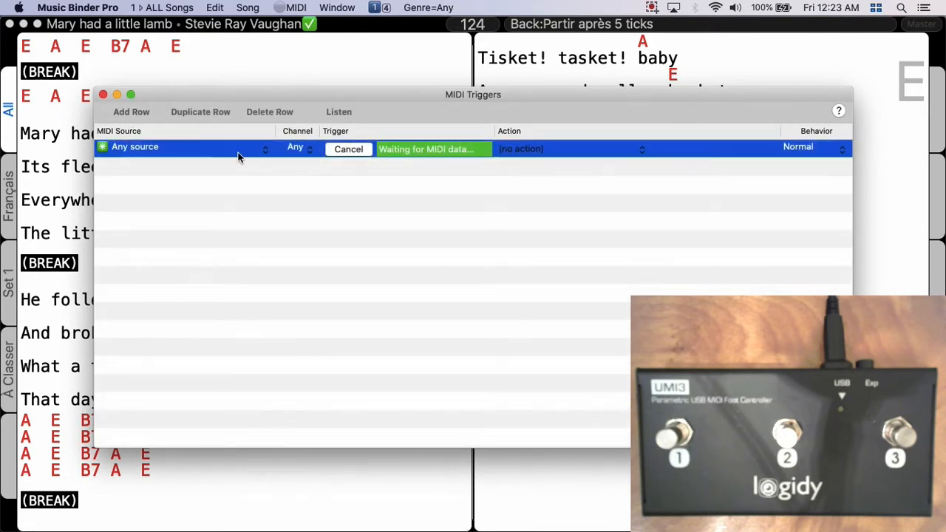
pyautogui.moveTo(382, 206)
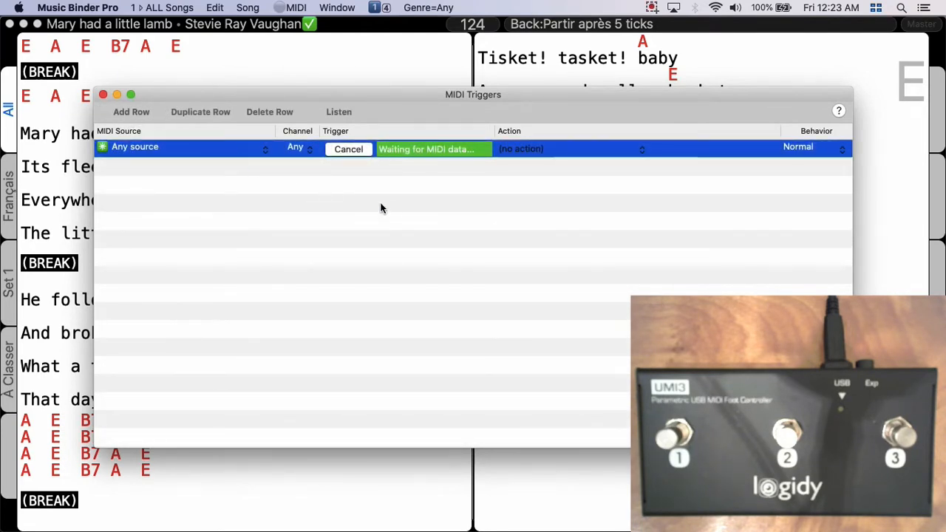
pyautogui.moveTo(399, 211)
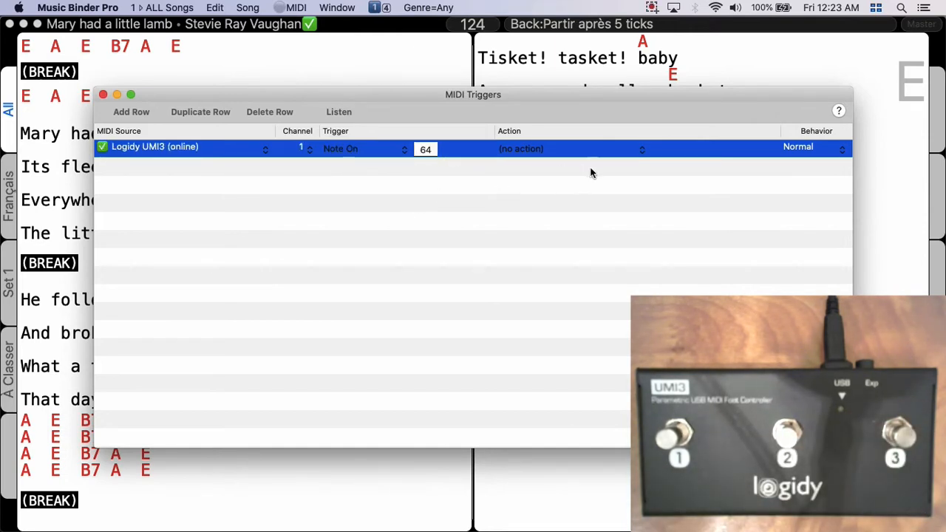
pyautogui.moveTo(642, 152)
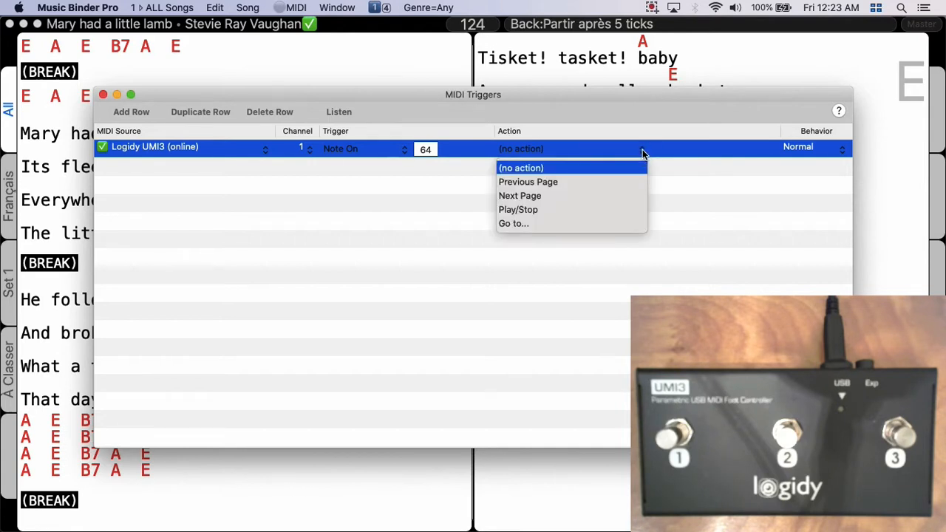
pyautogui.moveTo(606, 169)
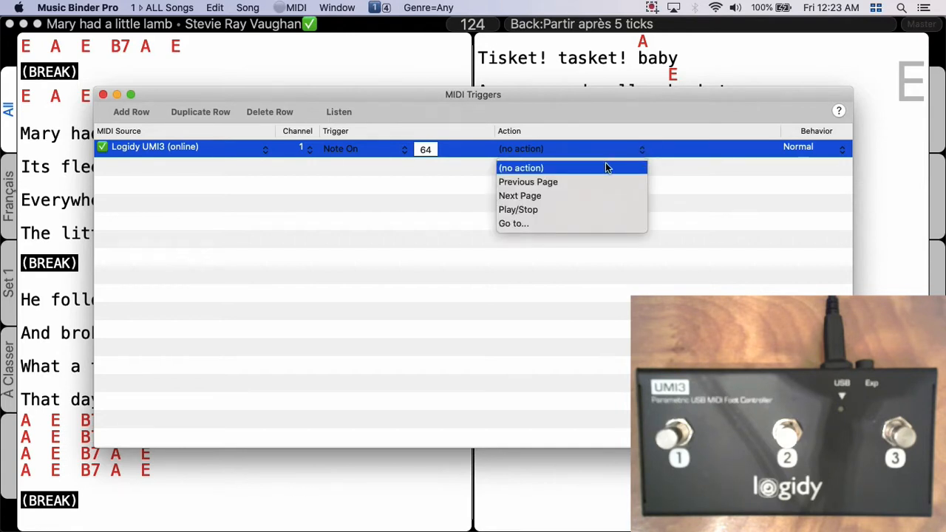
pyautogui.moveTo(559, 198)
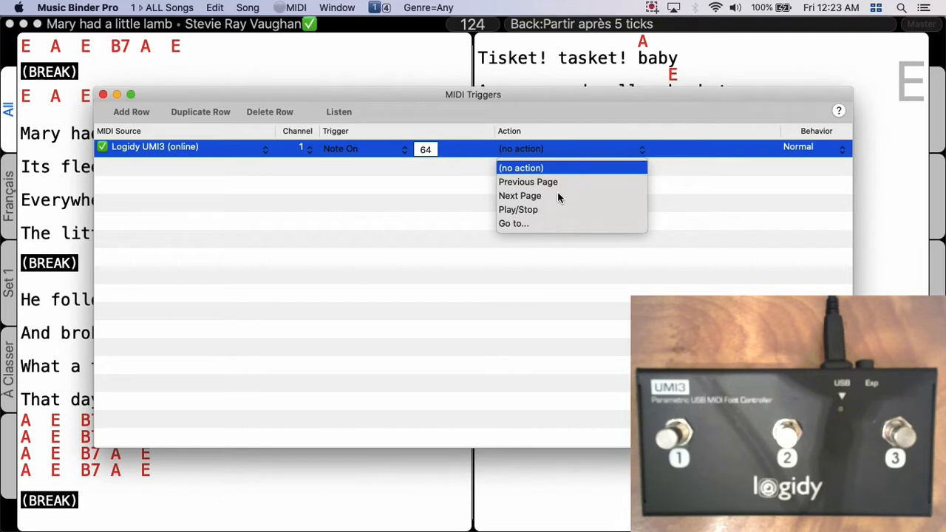
pyautogui.click(520, 195)
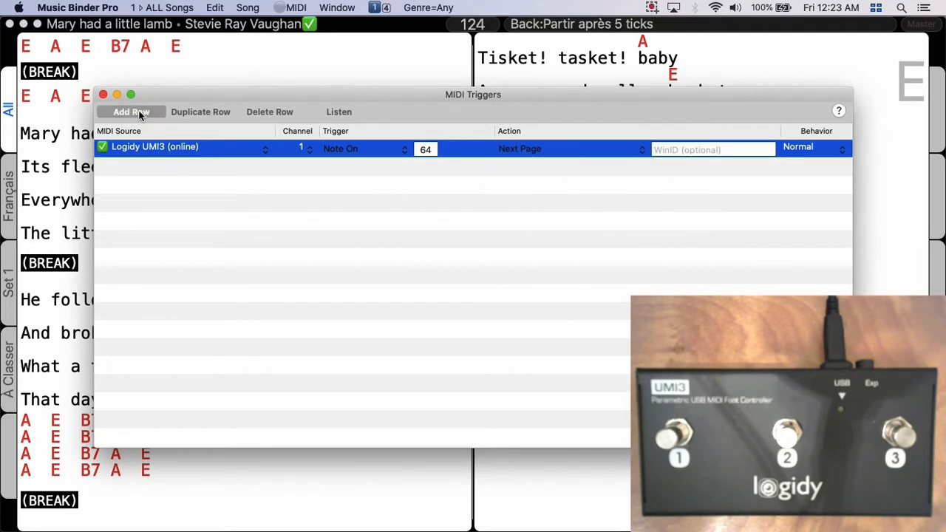
# Add a second row mapping UMI3 note 62 to Previous Page, then a third row for note 60.
pyautogui.click(130, 113)
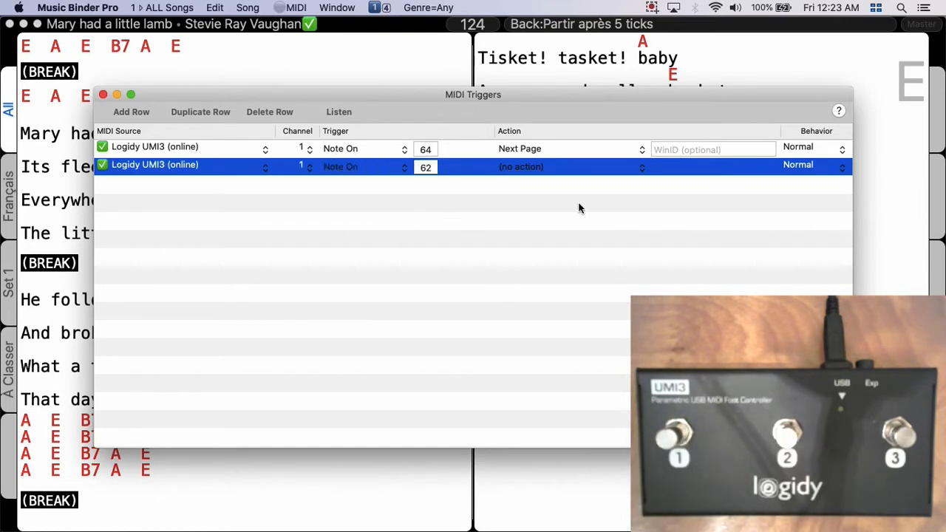
pyautogui.click(640, 166)
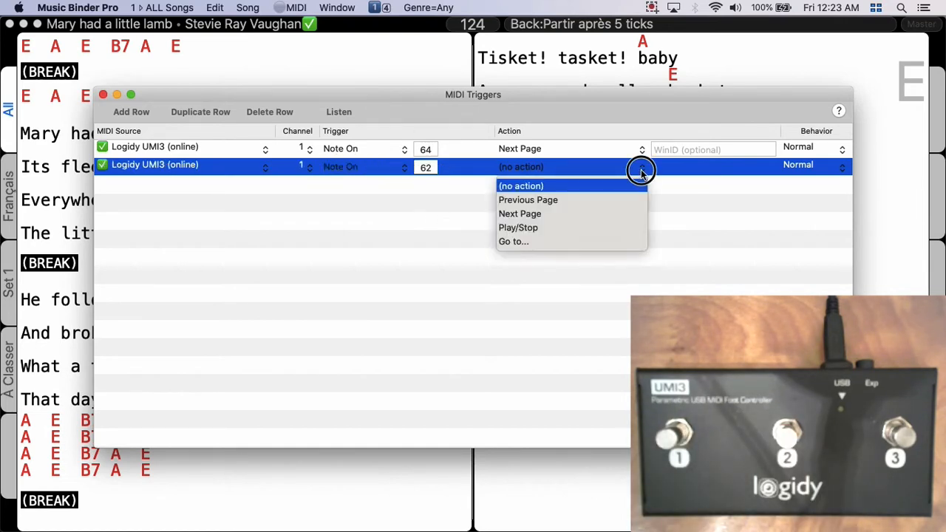
pyautogui.moveTo(575, 204)
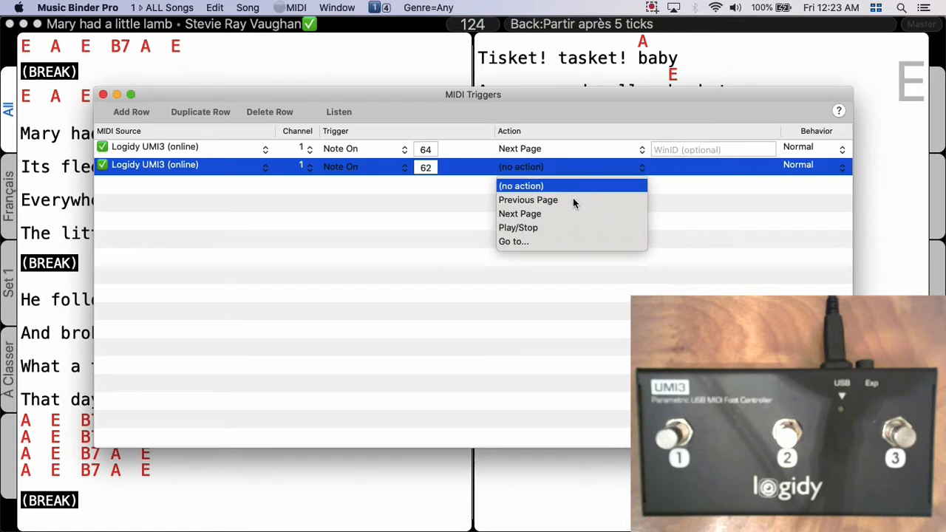
pyautogui.click(527, 200)
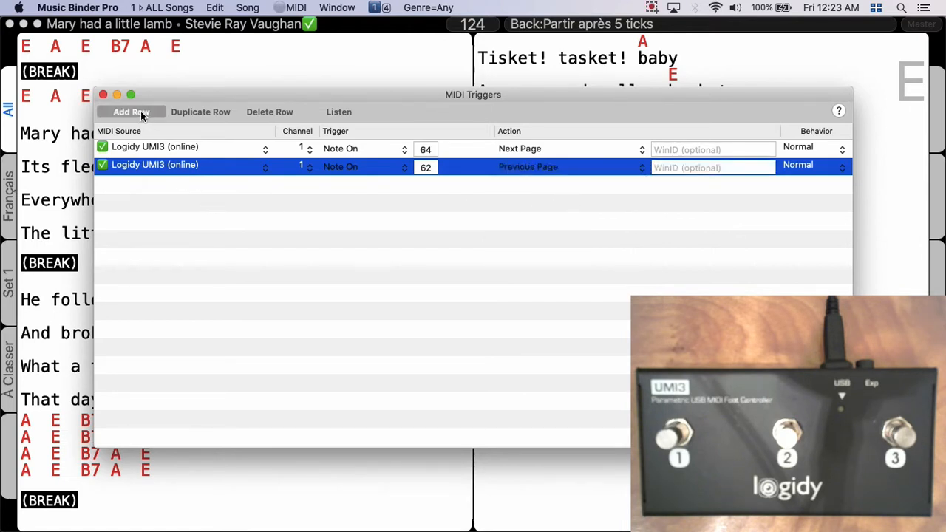
pyautogui.click(130, 112)
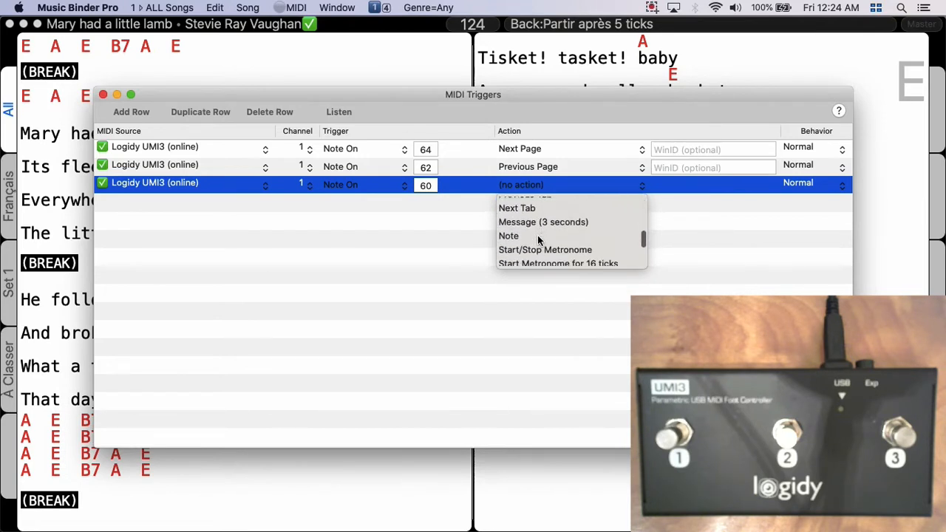
# Map the note-60 row to Play/Stop with genre number 3.
pyautogui.scroll(-3)
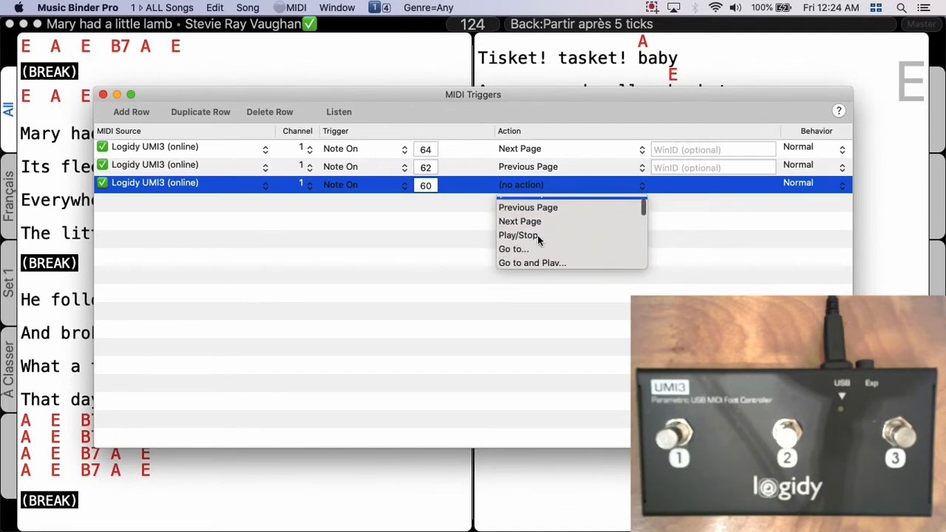
pyautogui.click(517, 235)
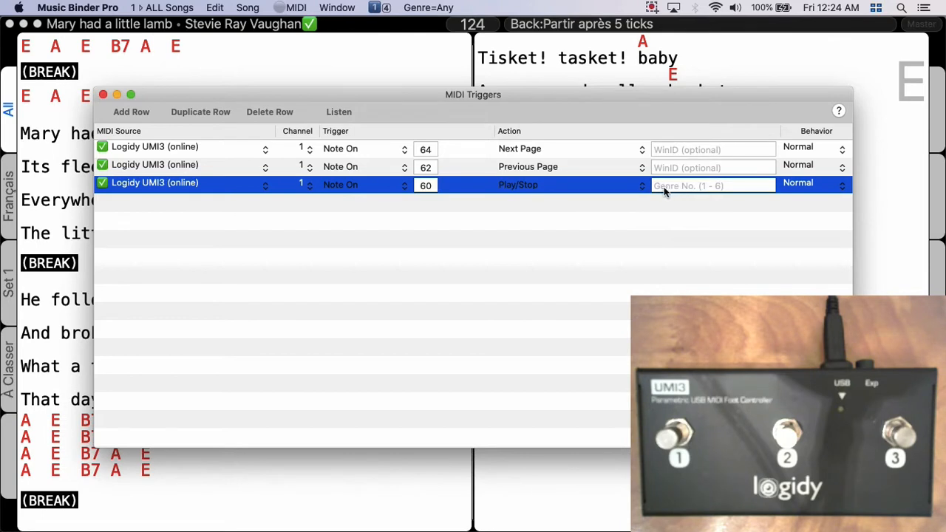
pyautogui.click(713, 187)
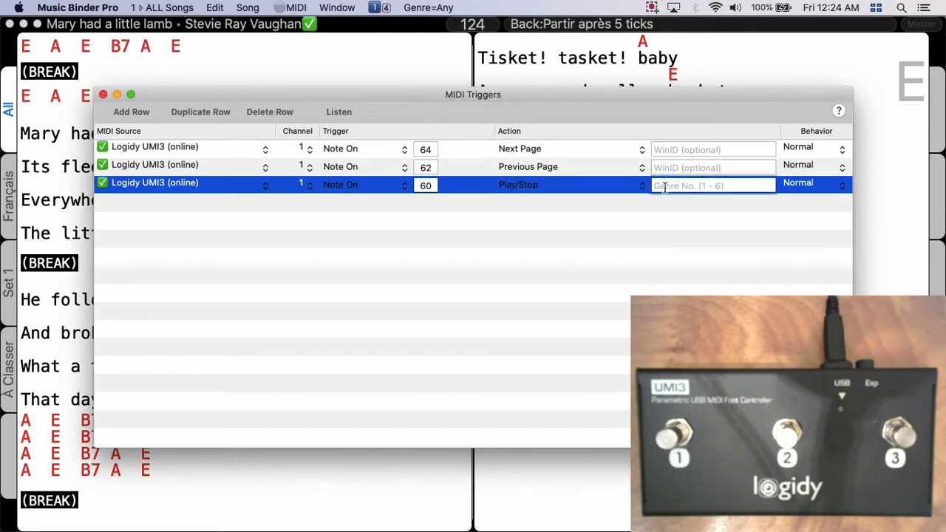
pyautogui.write('3')
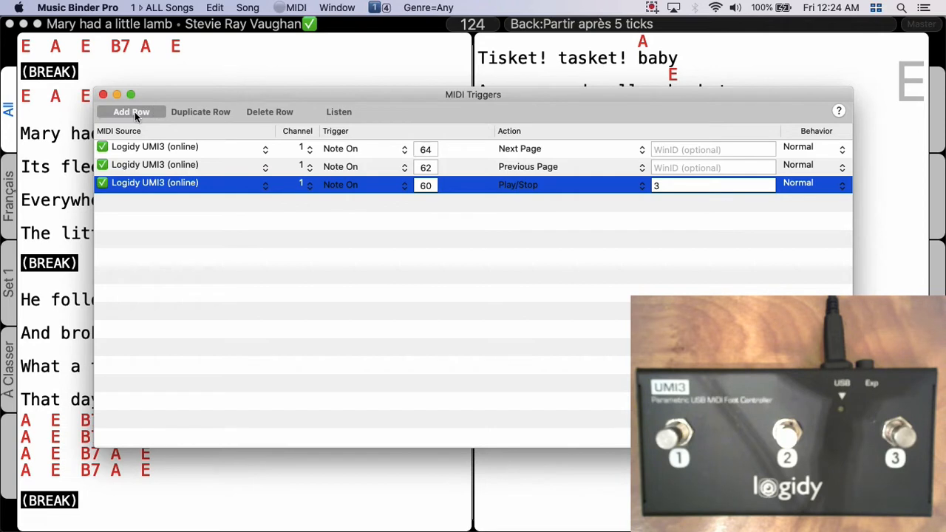
# Add a fourth row: note 60 held 3 seconds triggers Play/Stop.
pyautogui.click(130, 112)
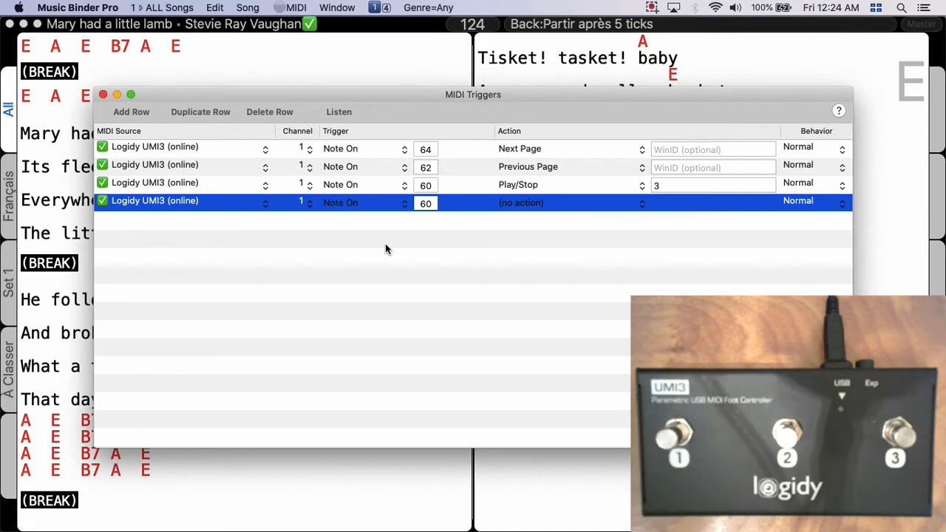
pyautogui.moveTo(367, 203)
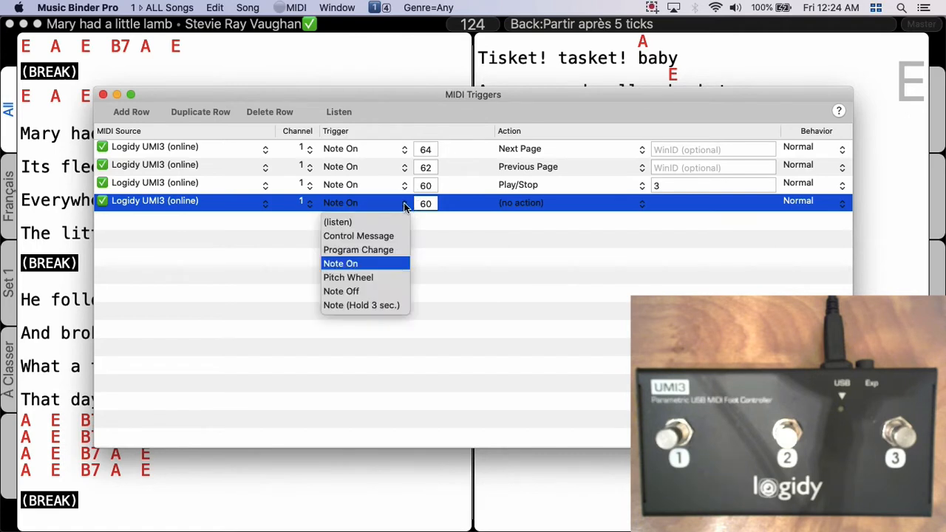
pyautogui.moveTo(339, 309)
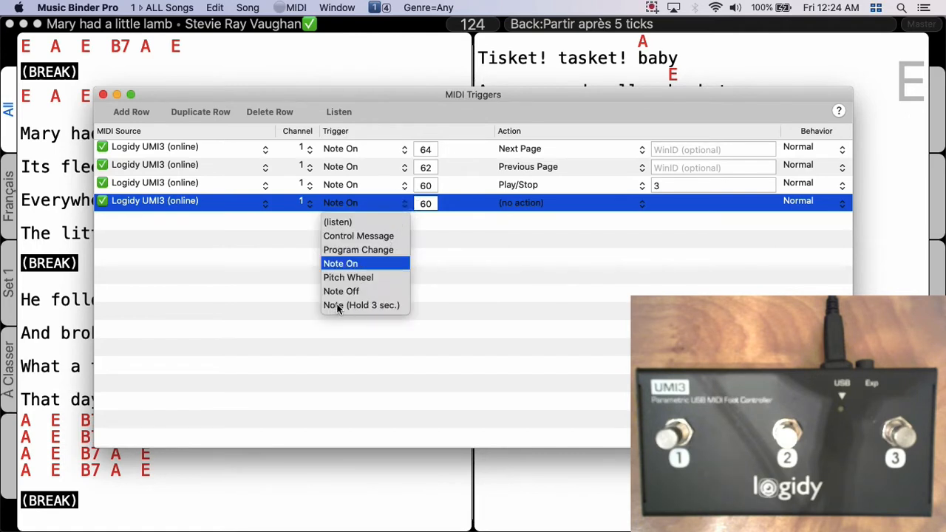
pyautogui.moveTo(377, 313)
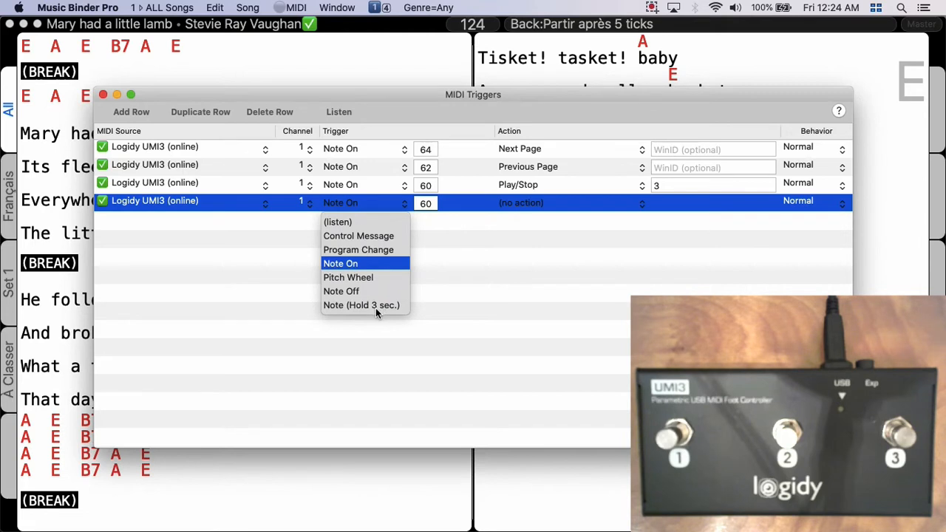
pyautogui.click(361, 304)
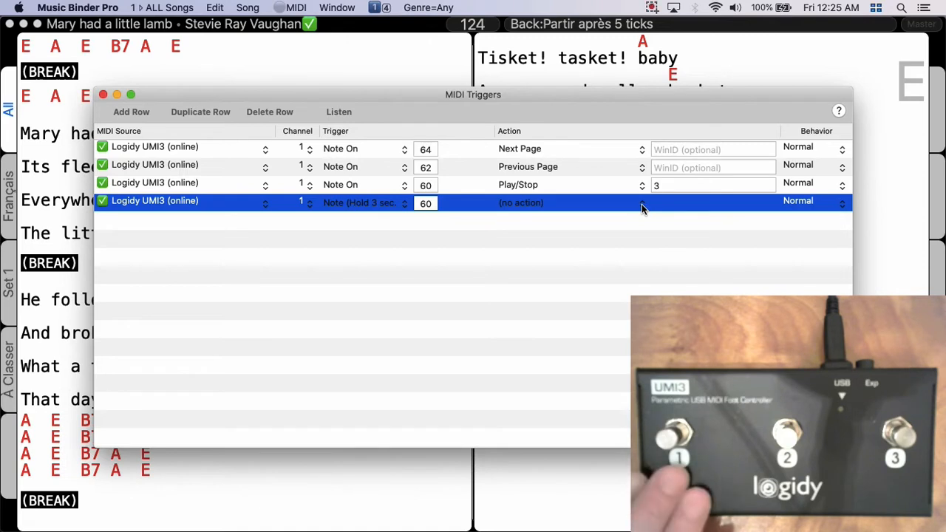
pyautogui.click(642, 203)
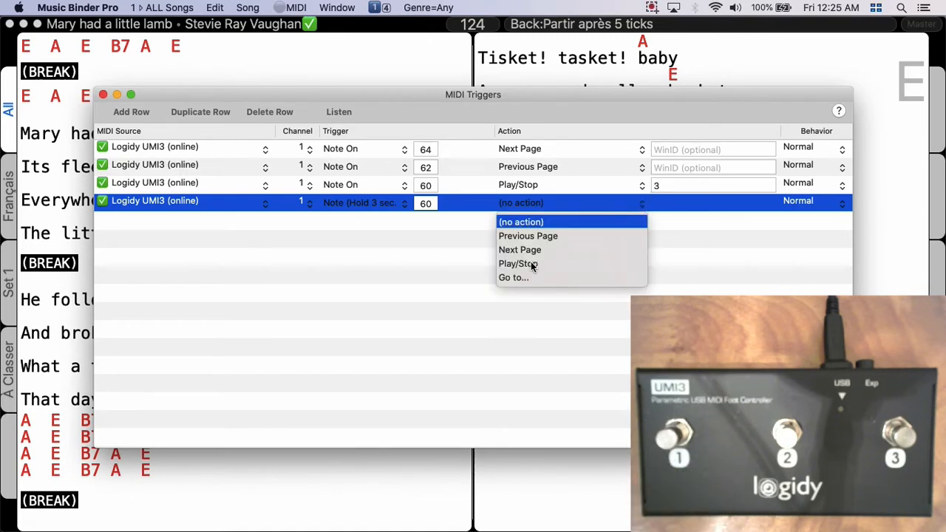
pyautogui.click(517, 263)
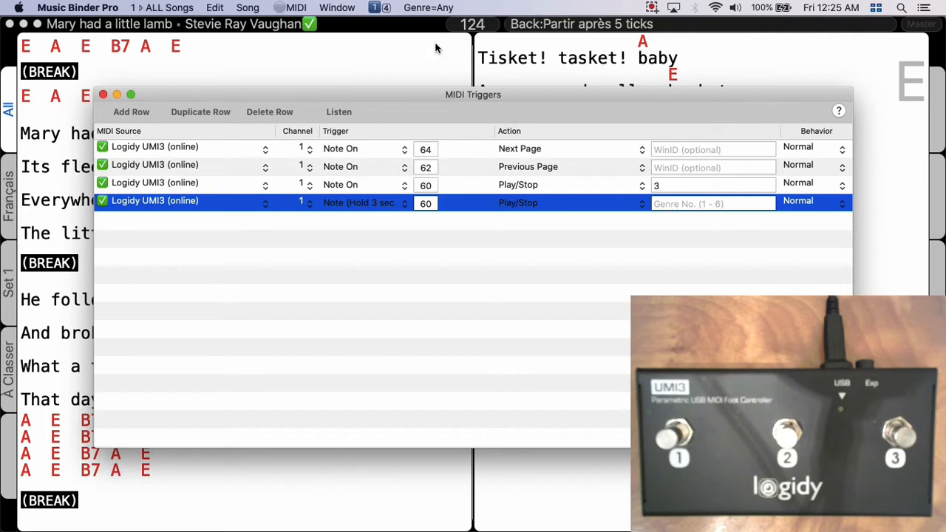
pyautogui.moveTo(443, 12)
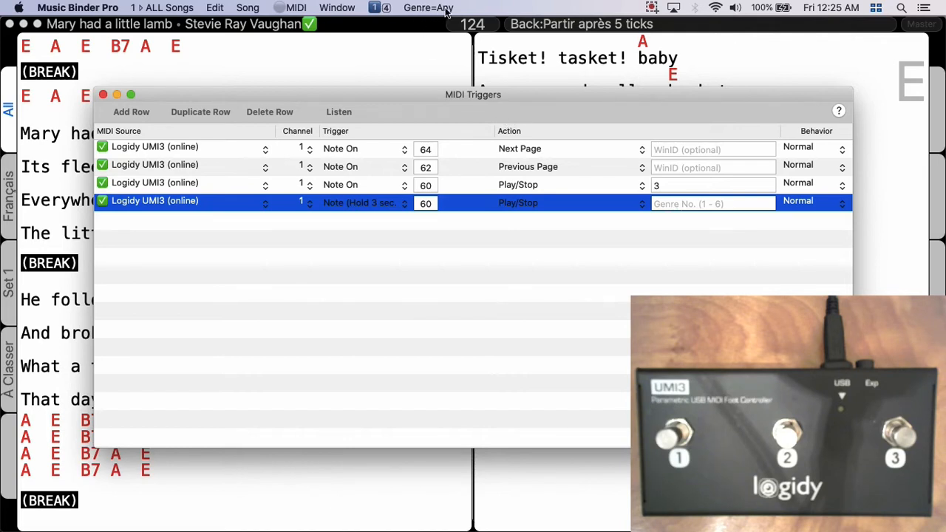
pyautogui.moveTo(436, 9)
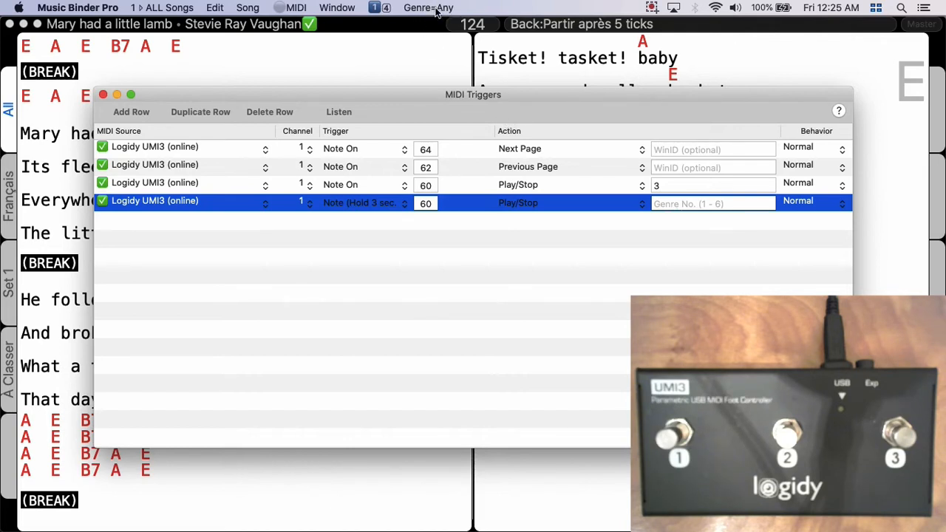
pyautogui.moveTo(476, 9)
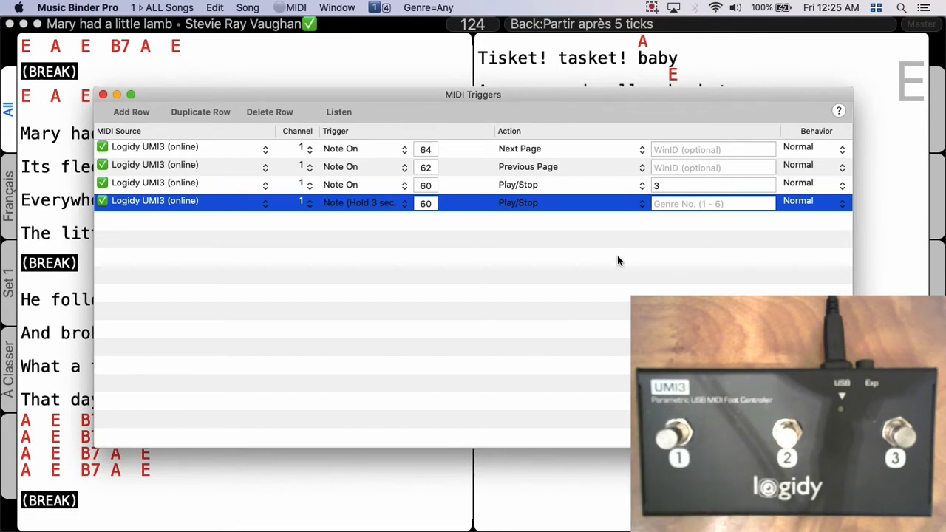
pyautogui.moveTo(136, 137)
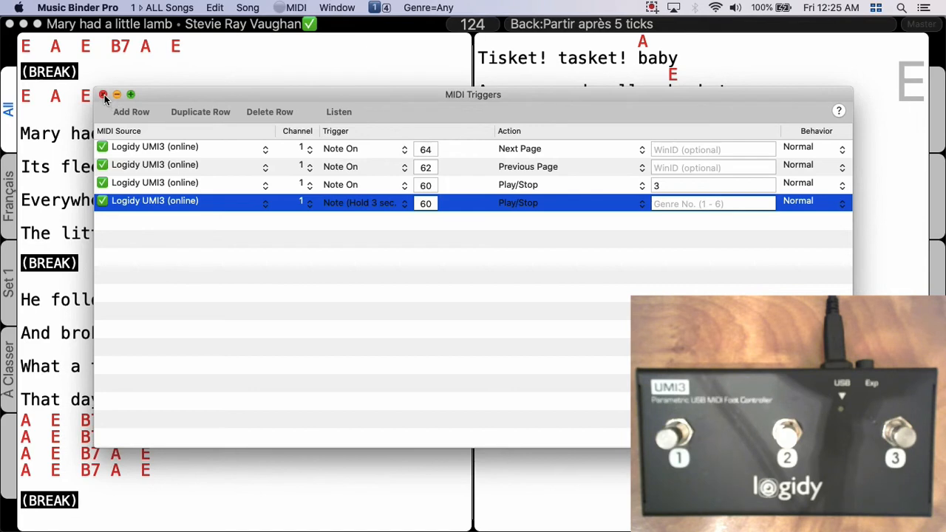
# Close the MIDI Triggers window to return to the 'Fréquenter l'oubli' chart.
pyautogui.click(104, 94)
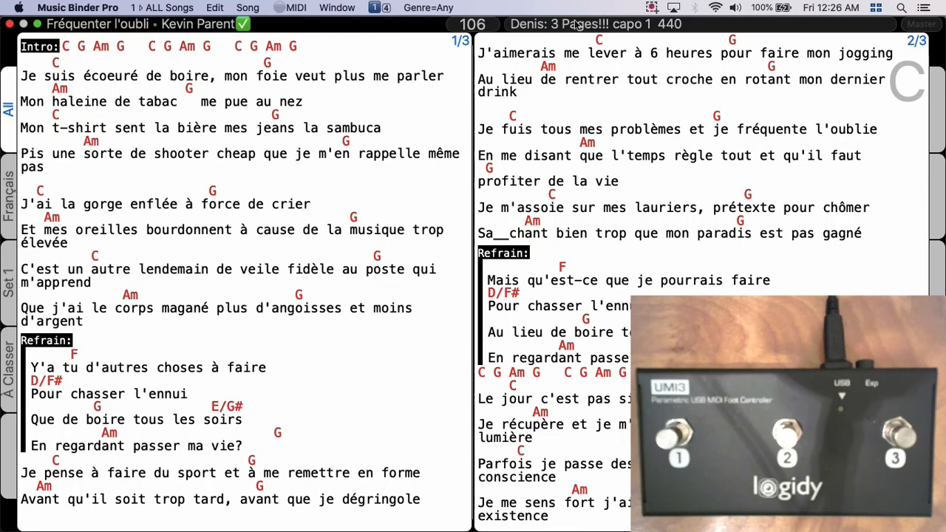
pyautogui.moveTo(515, 41)
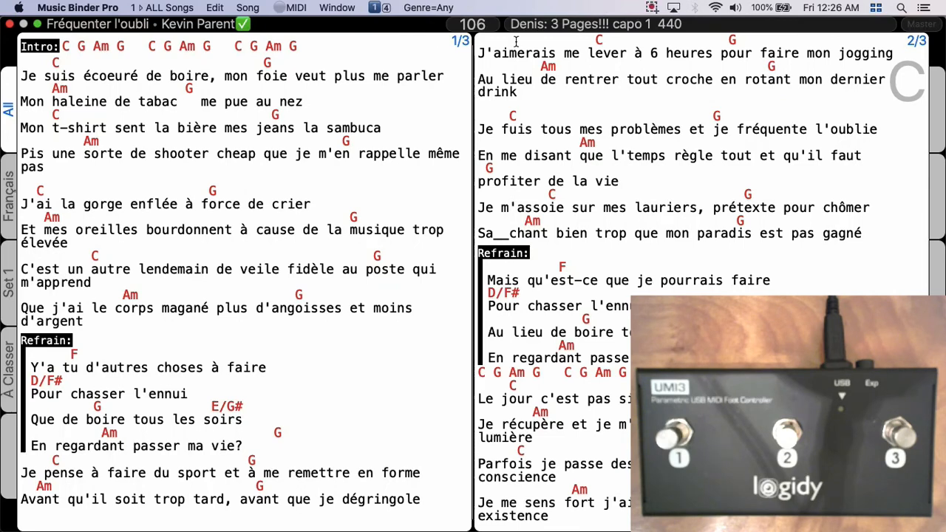